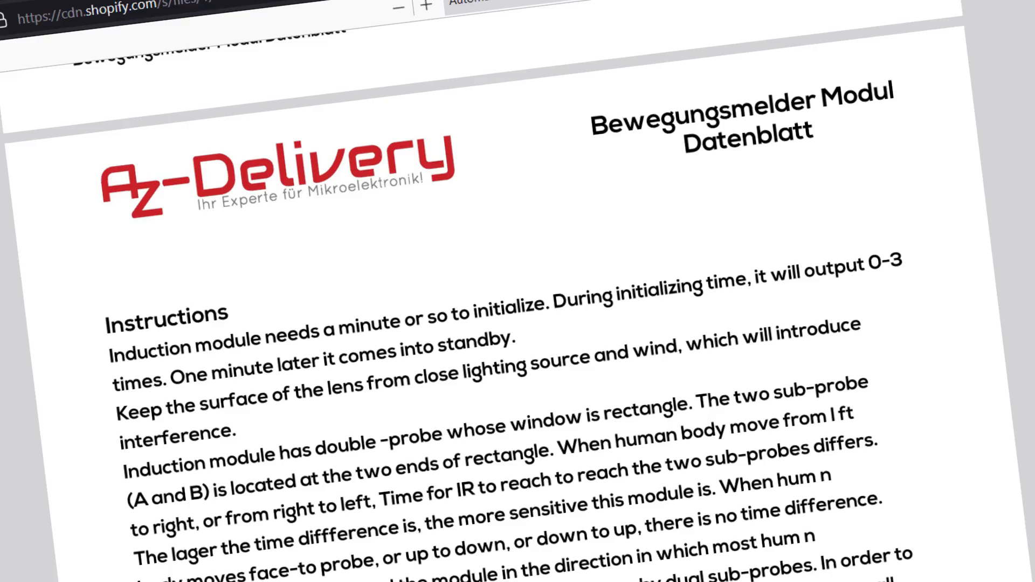
pyautogui.click(224, 33)
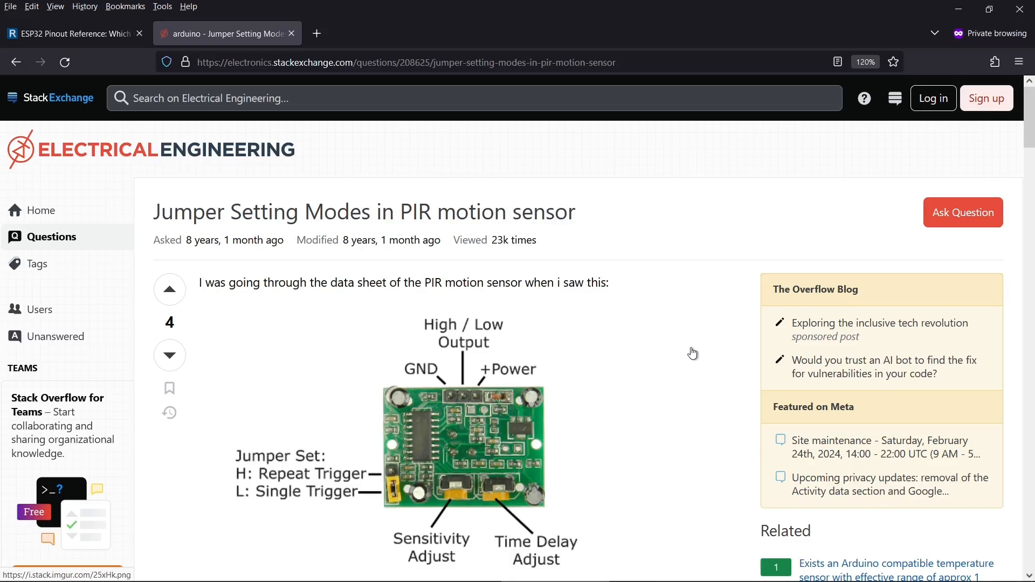
pyautogui.moveTo(380, 474)
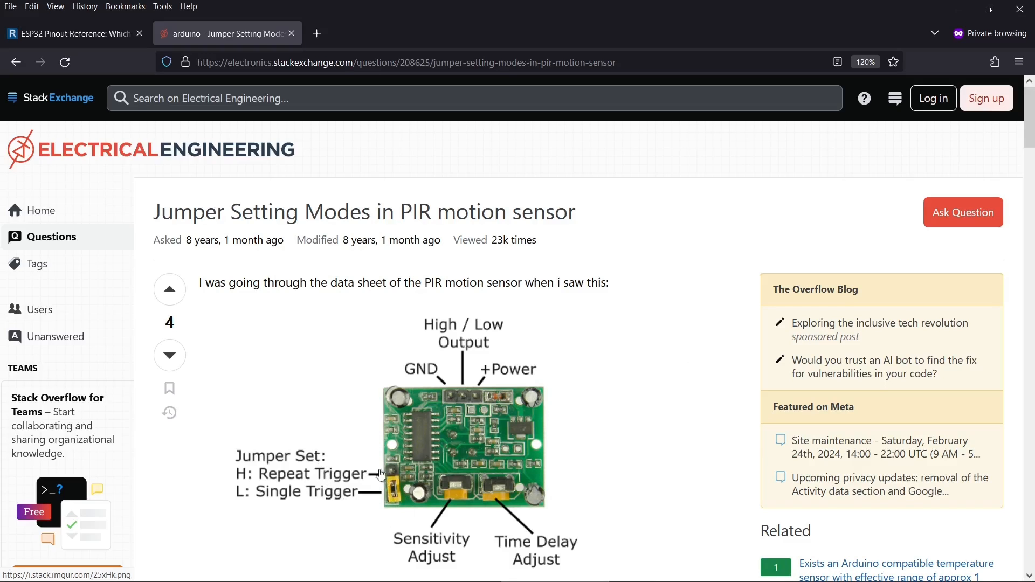
pyautogui.moveTo(625, 511)
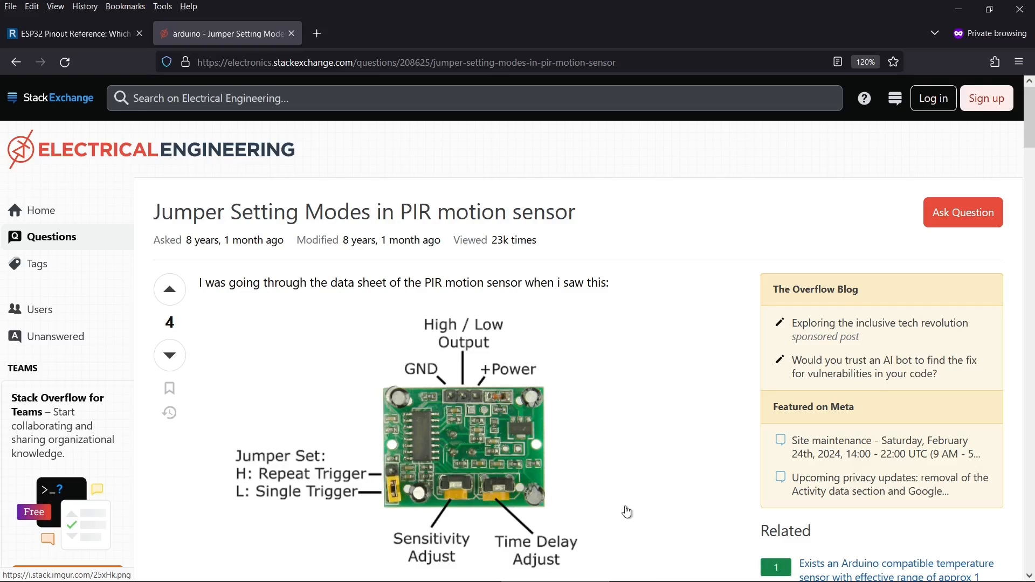
pyautogui.moveTo(473, 510)
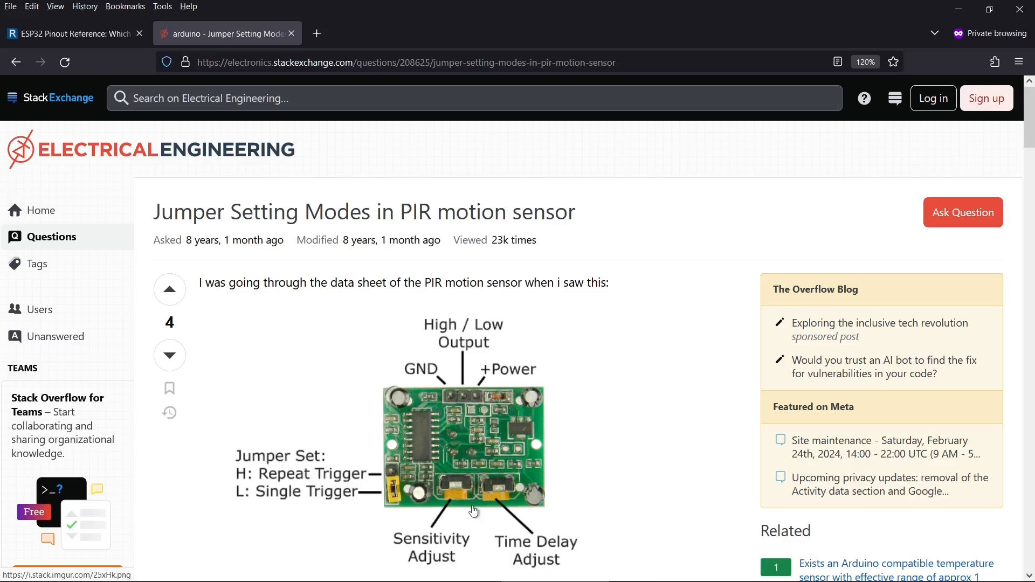
pyautogui.moveTo(472, 504)
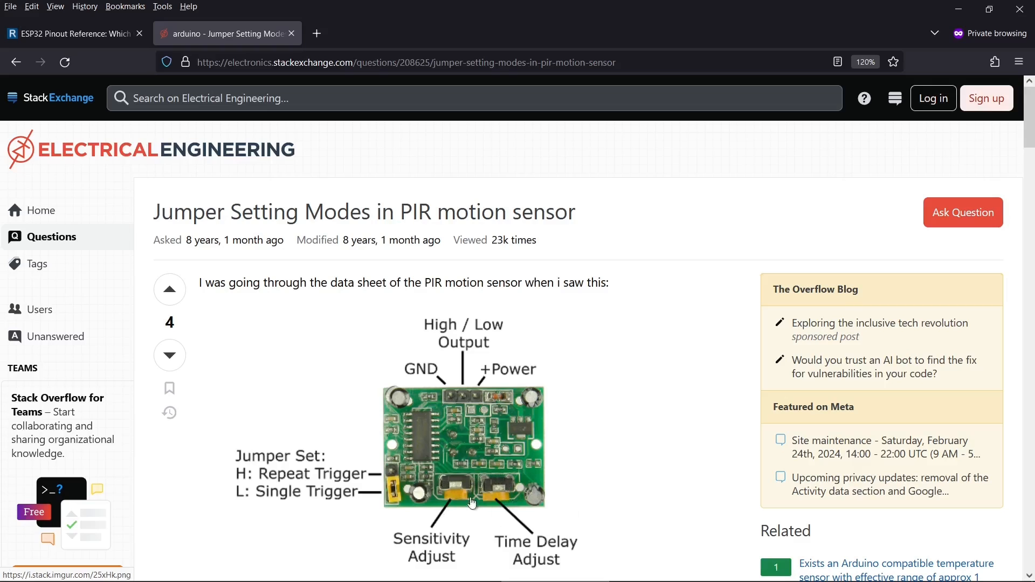
pyautogui.moveTo(480, 419)
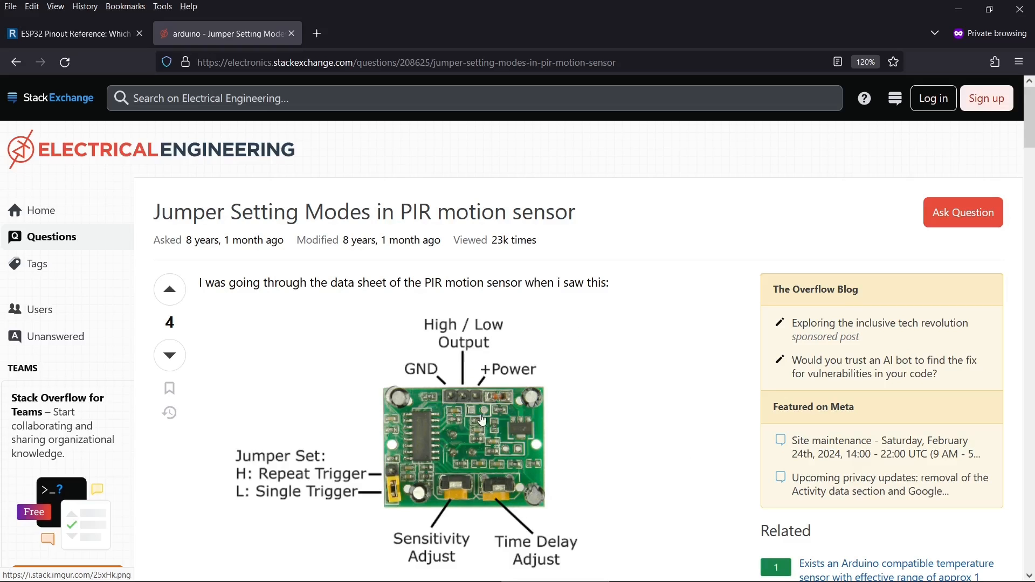
pyautogui.moveTo(620, 360)
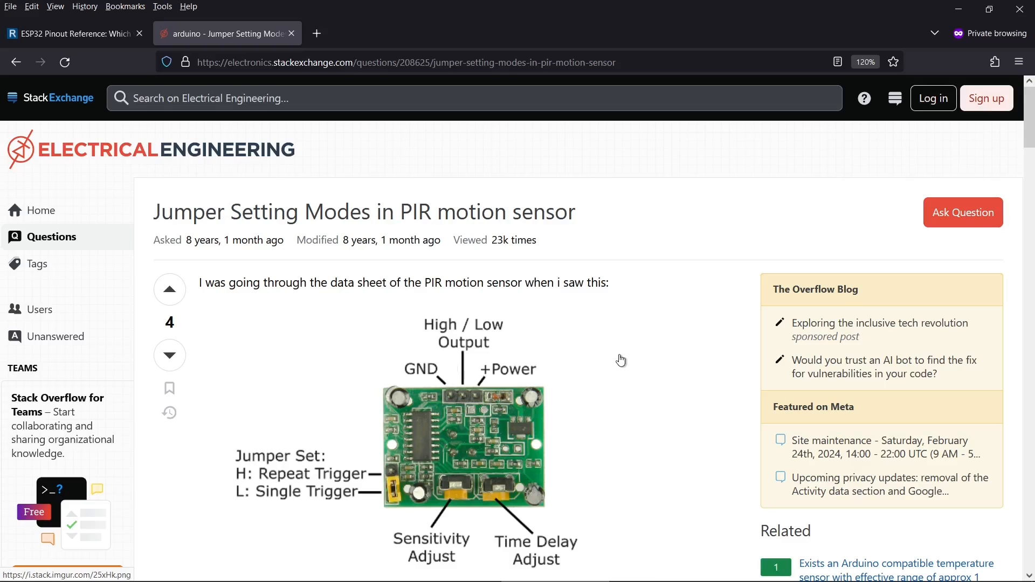
pyautogui.moveTo(478, 396)
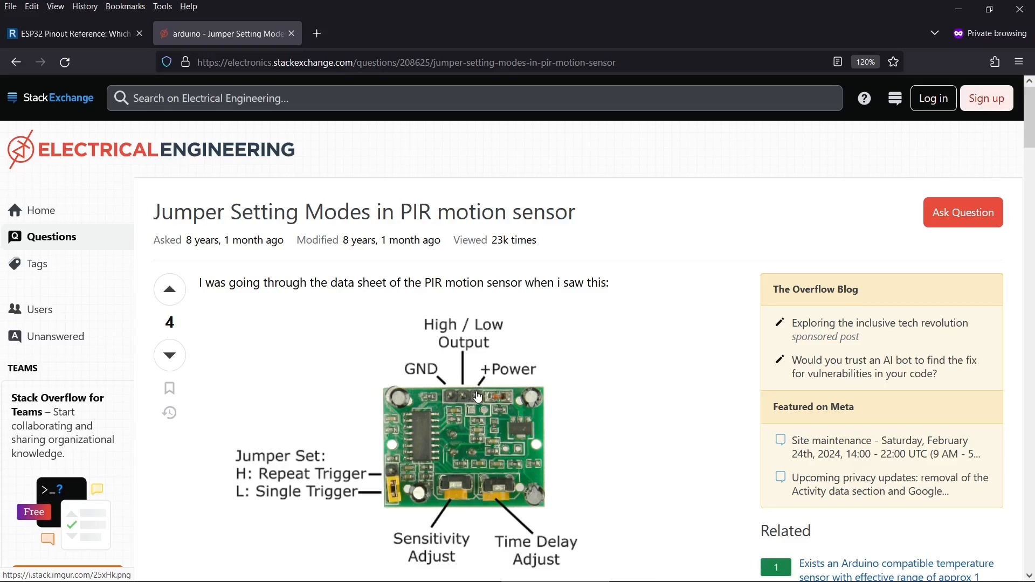
pyautogui.moveTo(453, 351)
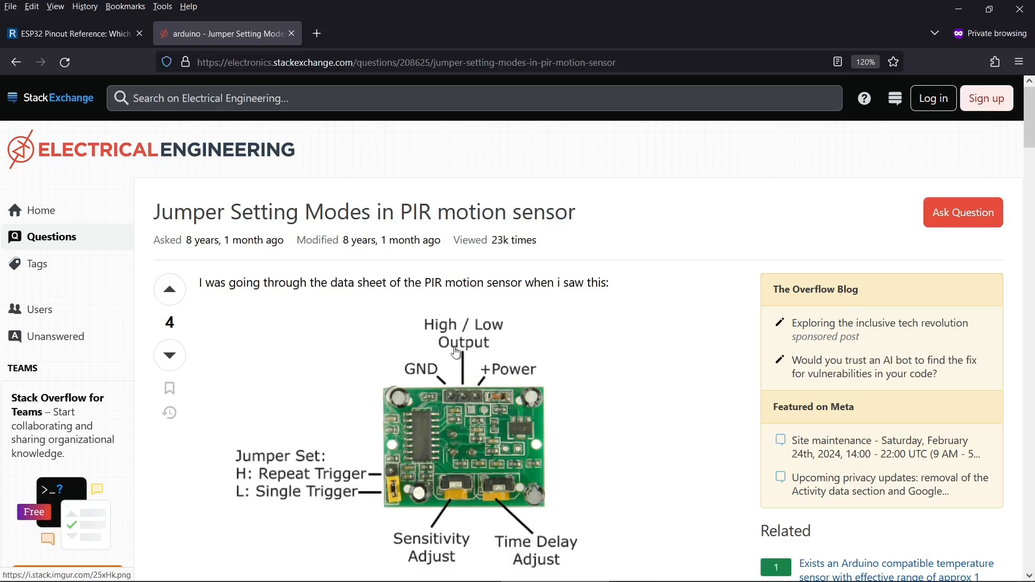
pyautogui.moveTo(553, 326)
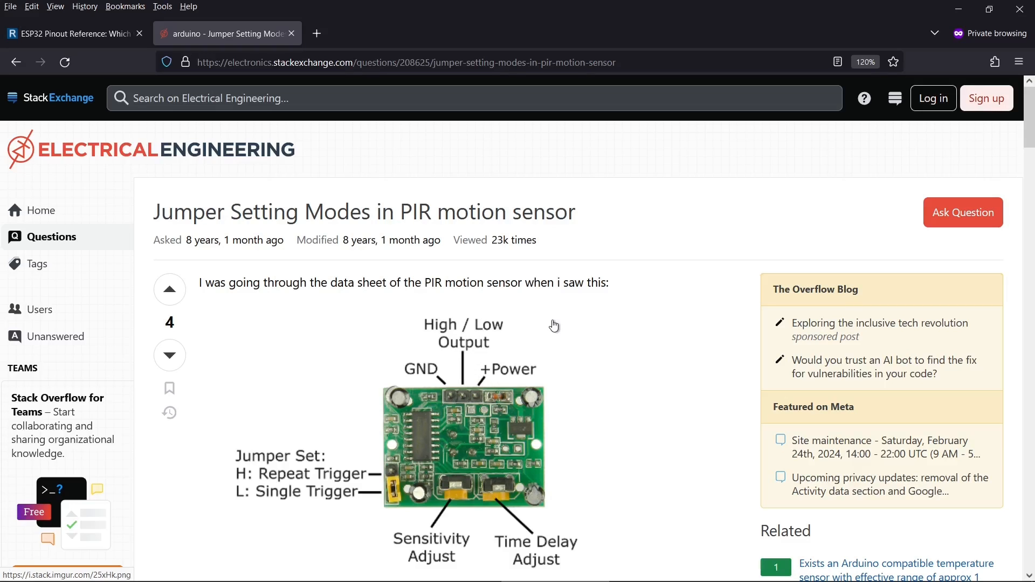
pyautogui.moveTo(565, 366)
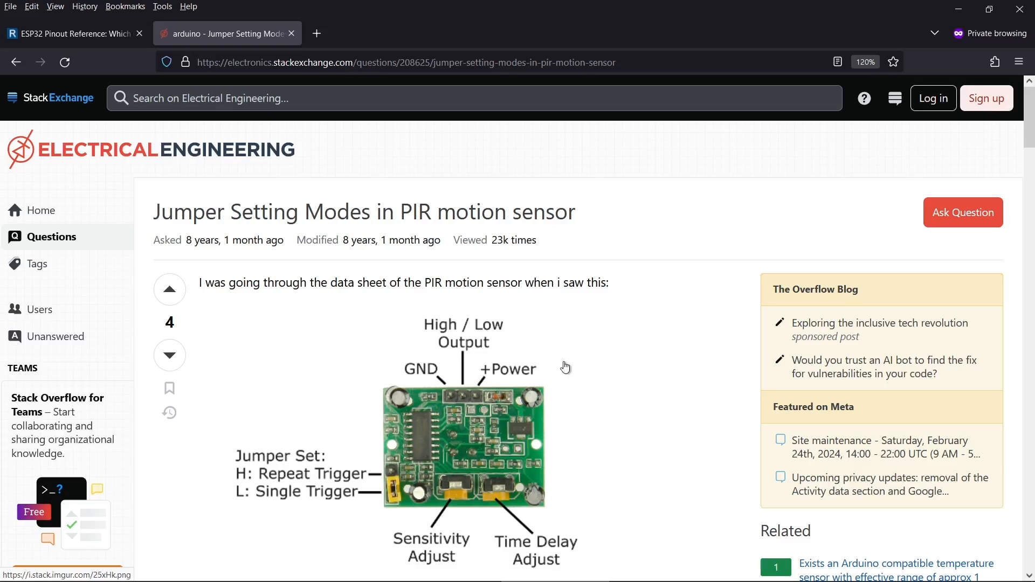
pyautogui.moveTo(461, 416)
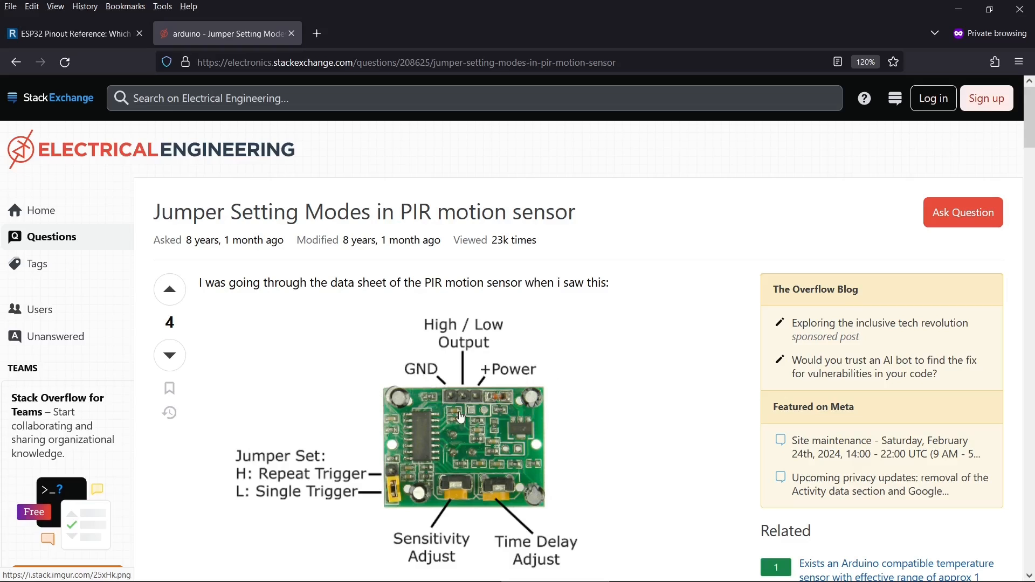
pyautogui.moveTo(445, 407)
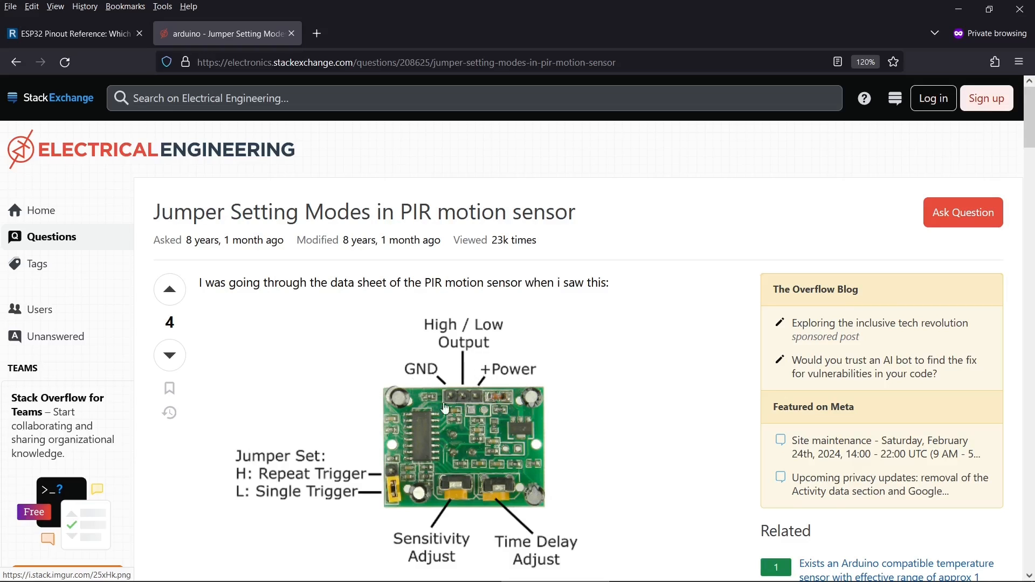
pyautogui.moveTo(444, 324)
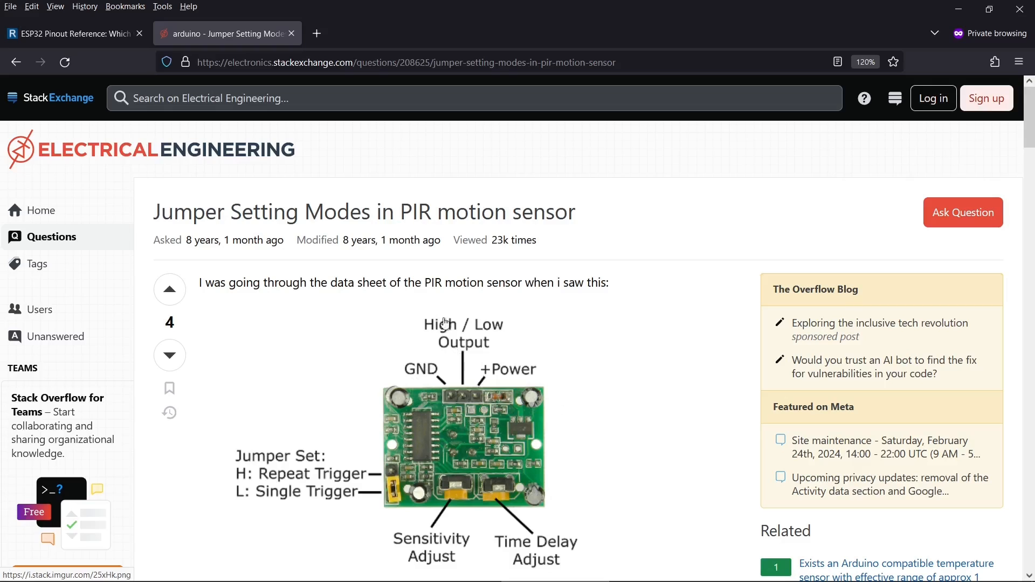
pyautogui.moveTo(569, 408)
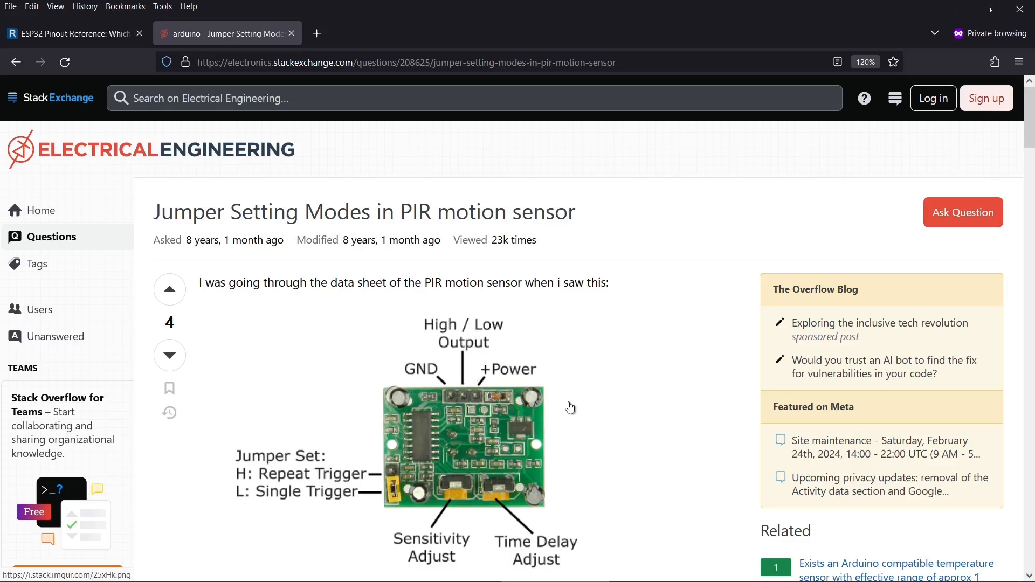
pyautogui.moveTo(652, 398)
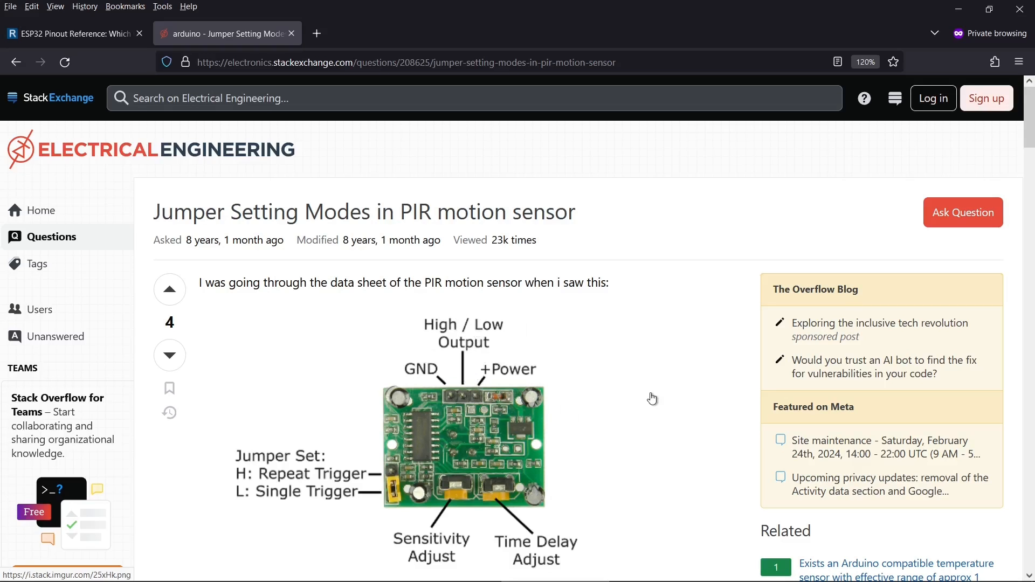